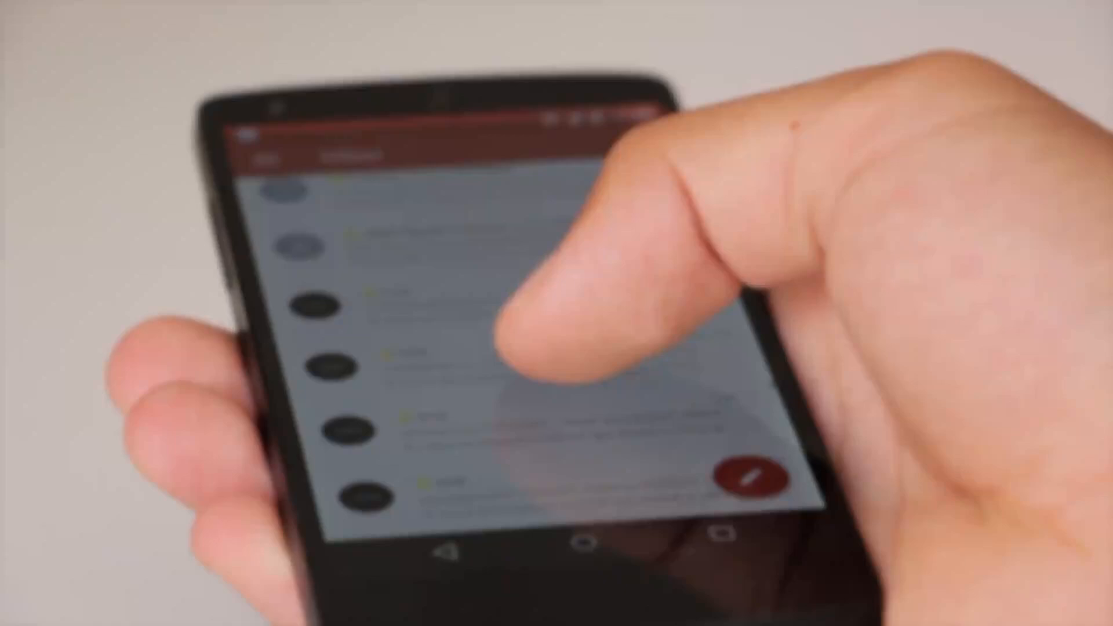
Scroll through the Gmail inbox showing retailer sale promotion emails.
scroll(down, 3)
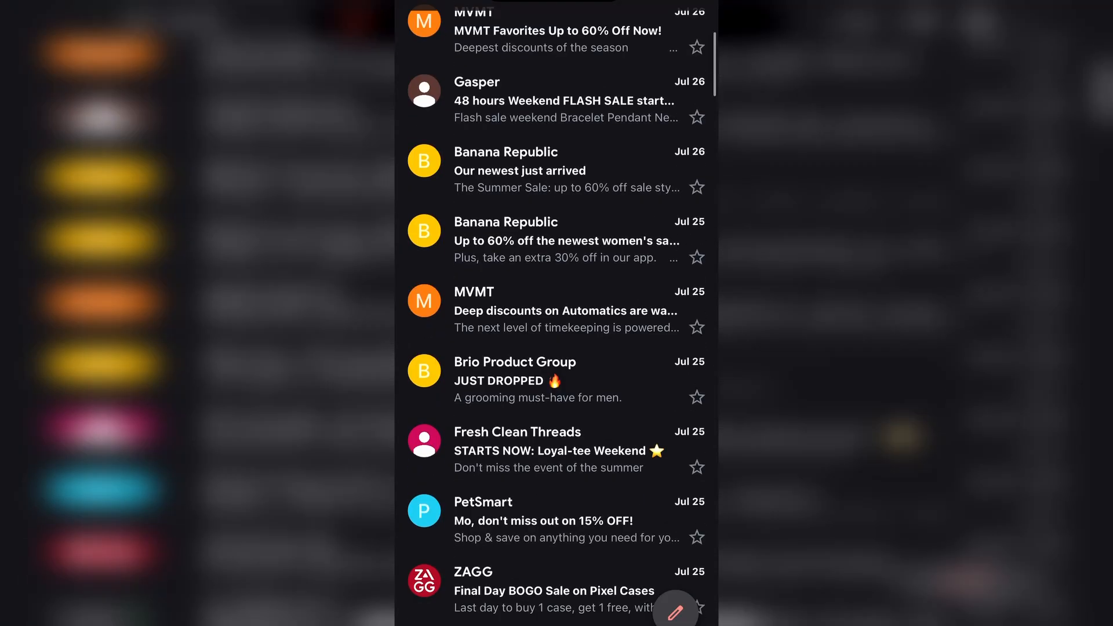
scroll(down, 3)
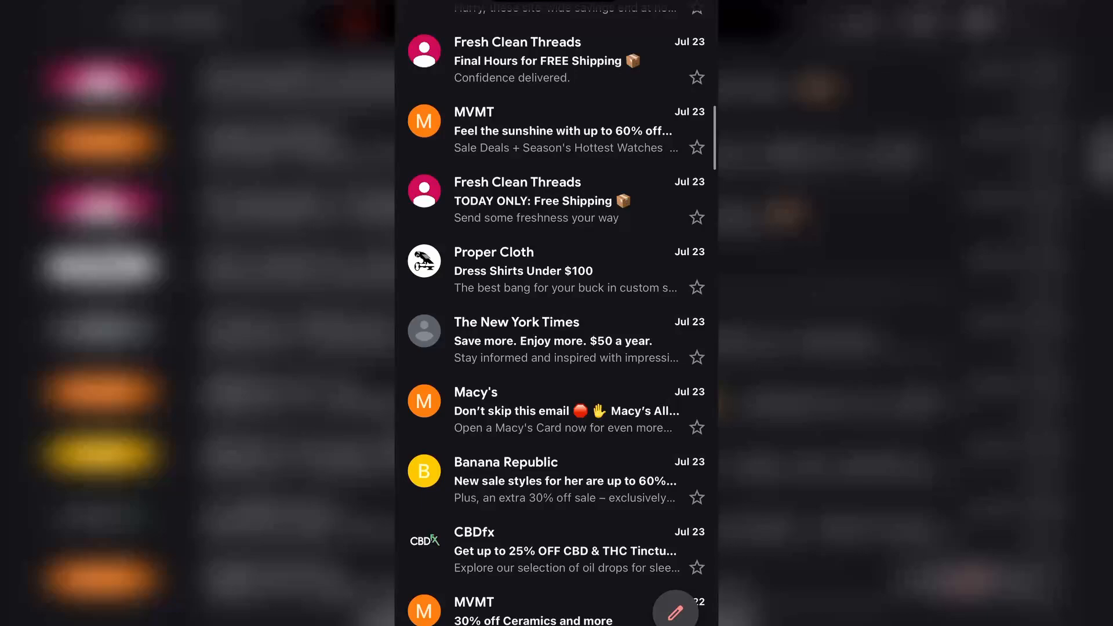
scroll(down, 3)
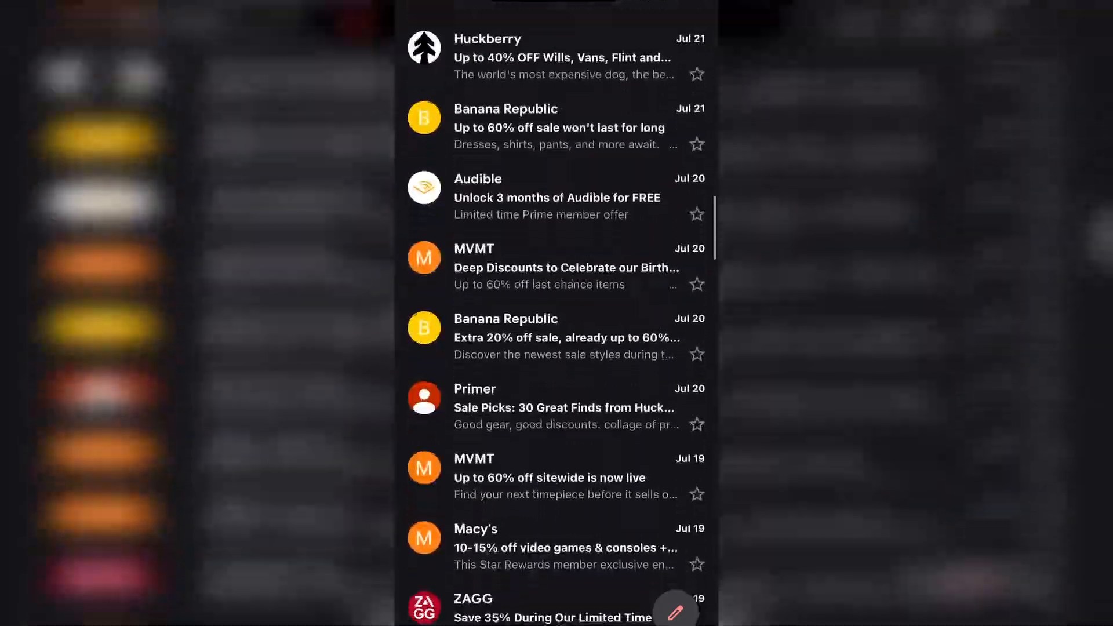
scroll(down, 3)
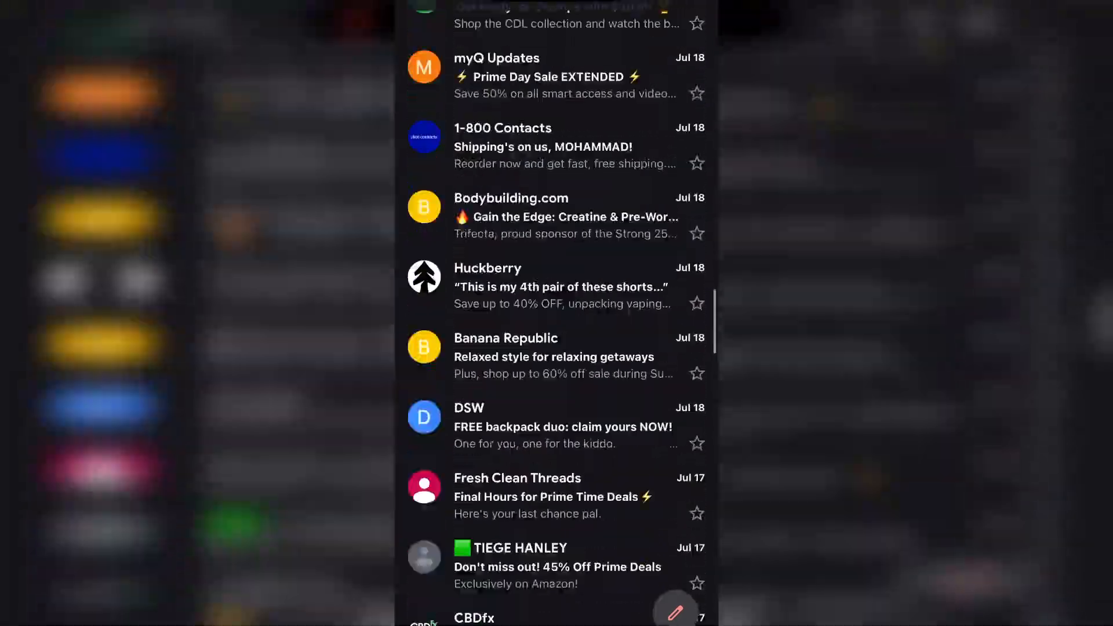
scroll(down, 3)
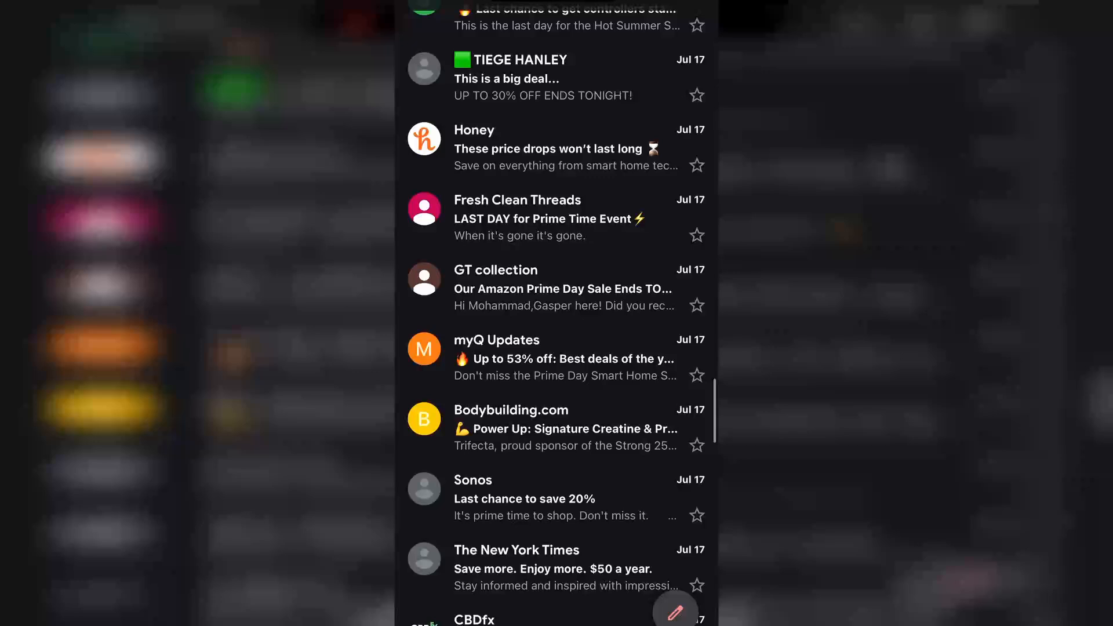
scroll(down, 3)
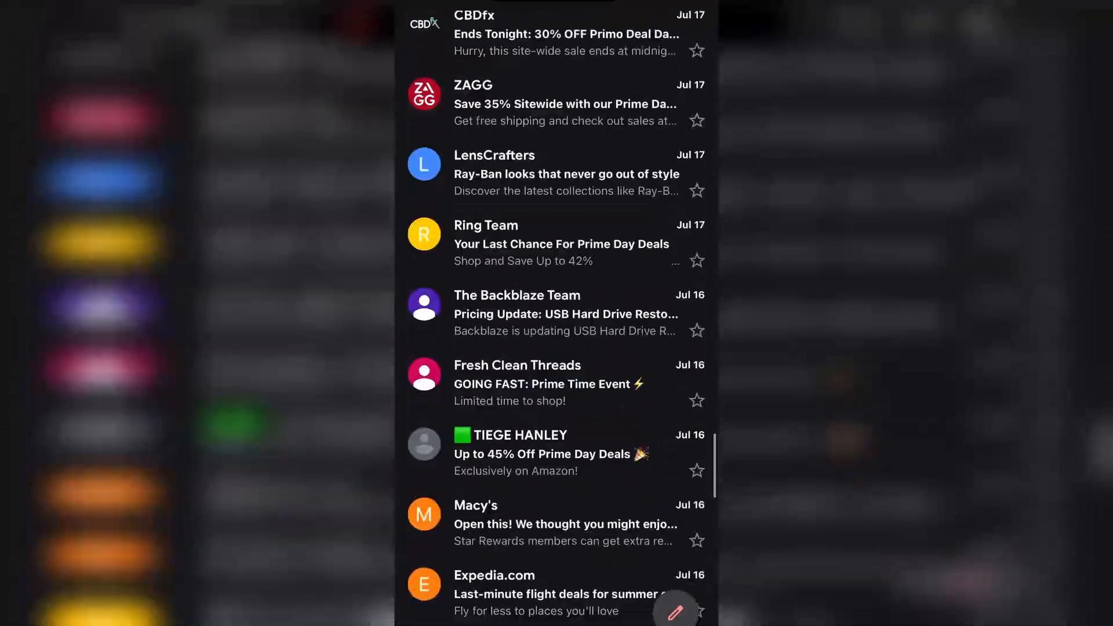
scroll(down, 3)
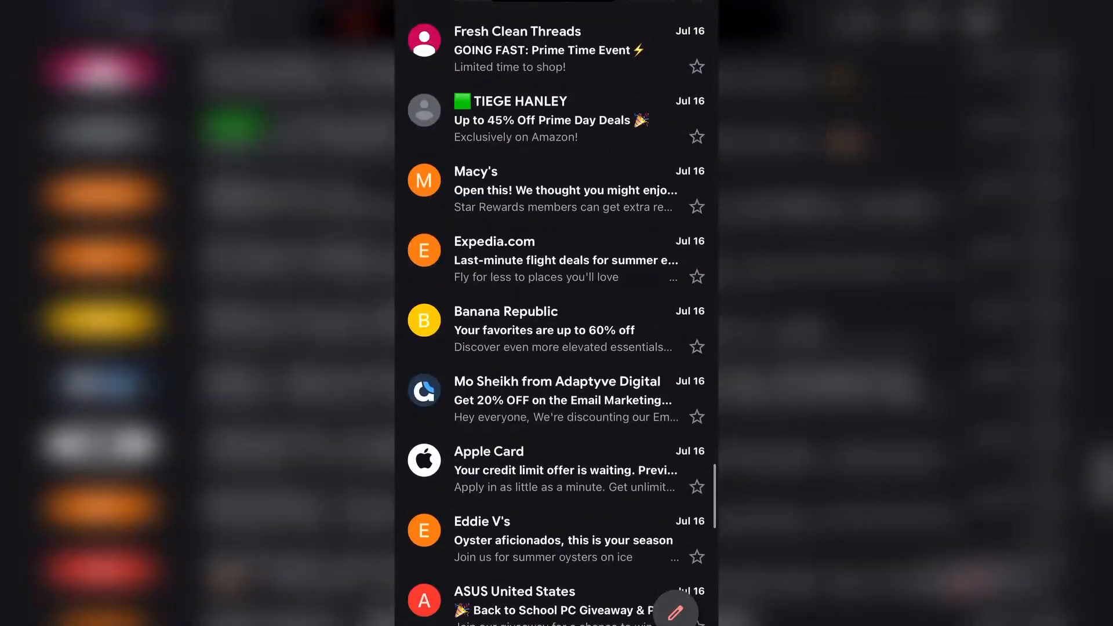
click(562, 399)
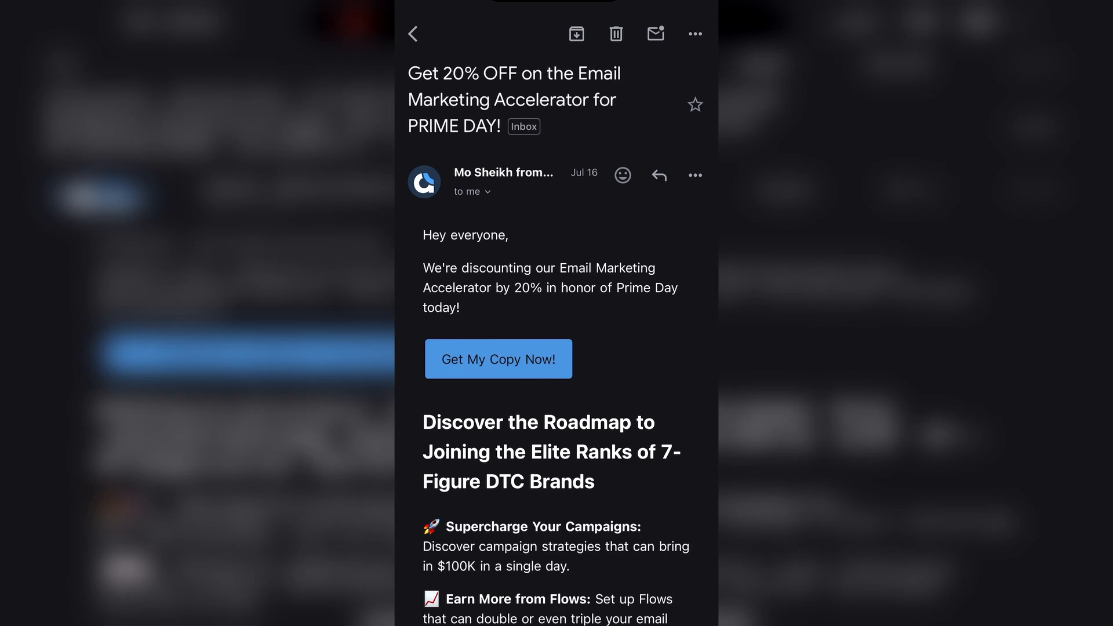
click(412, 33)
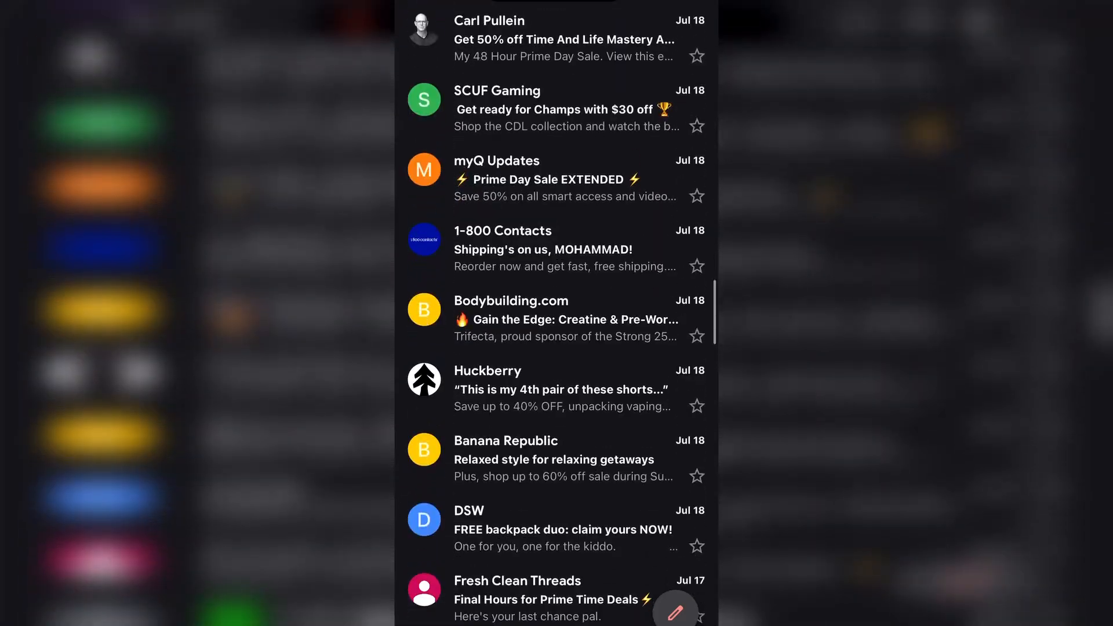
scroll(down, 3)
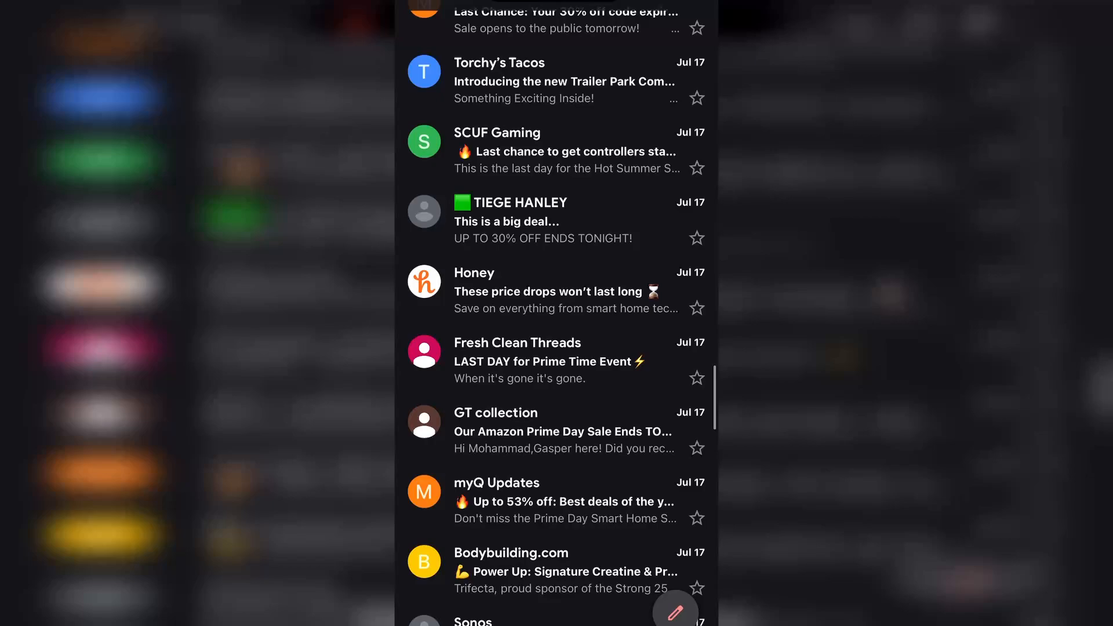
scroll(down, 3)
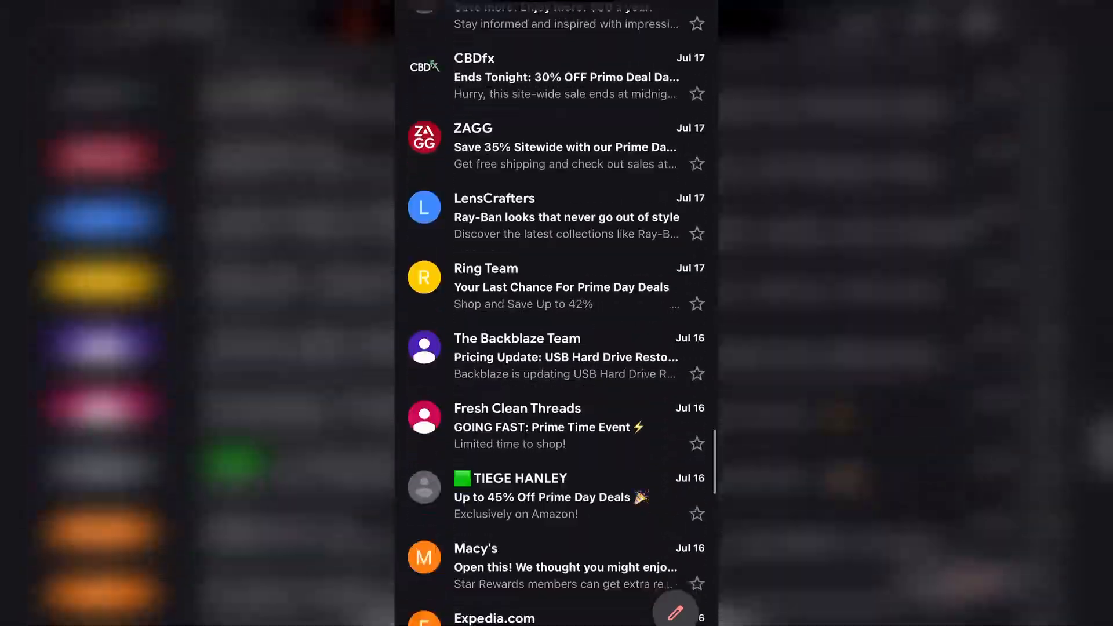
scroll(down, 3)
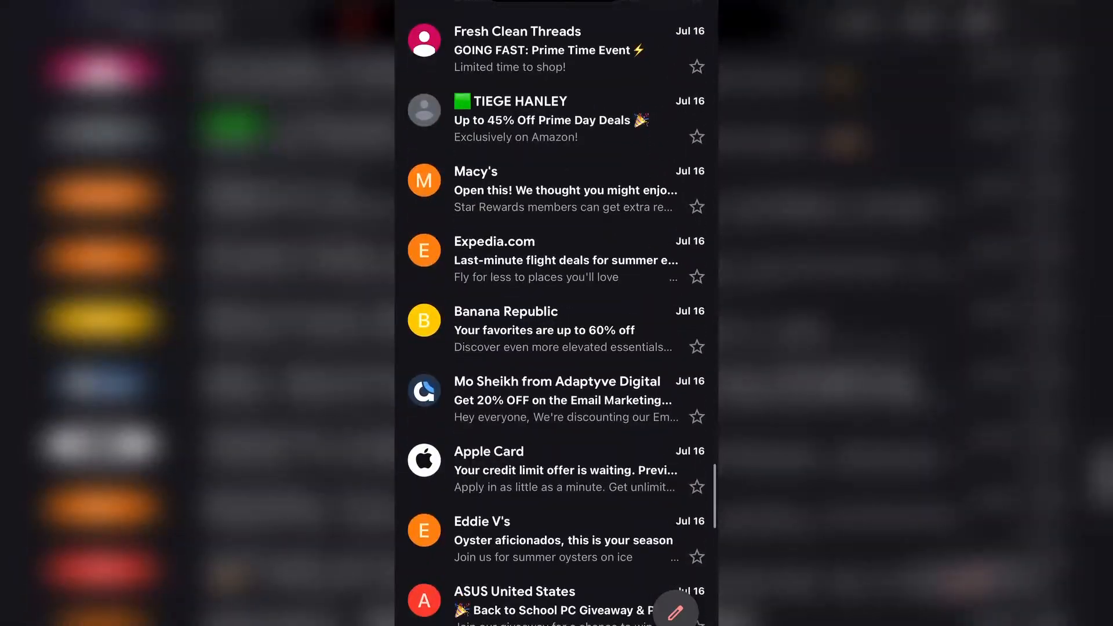
click(562, 399)
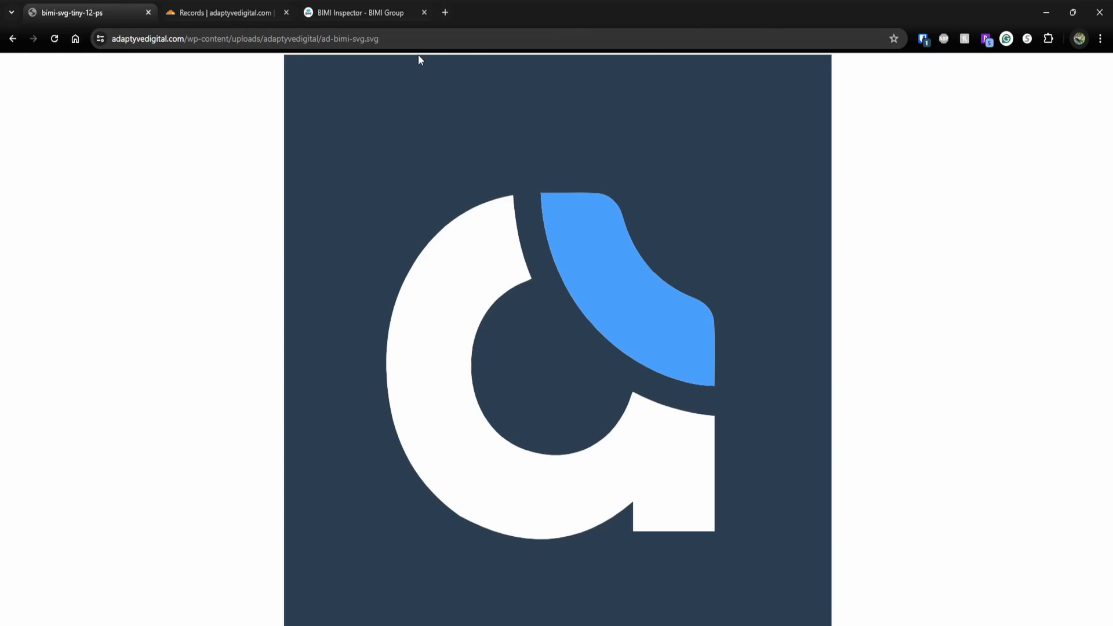
Copy the SVG logo URL from the address bar and return to the adaptyvedigital.com DNS records.
click(245, 38)
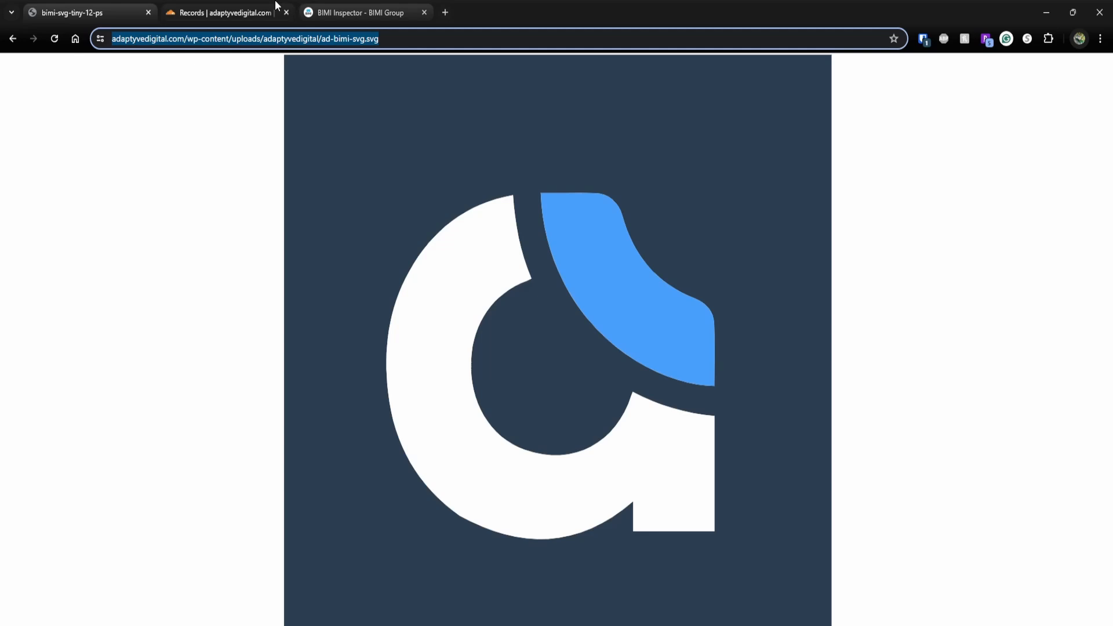
click(226, 11)
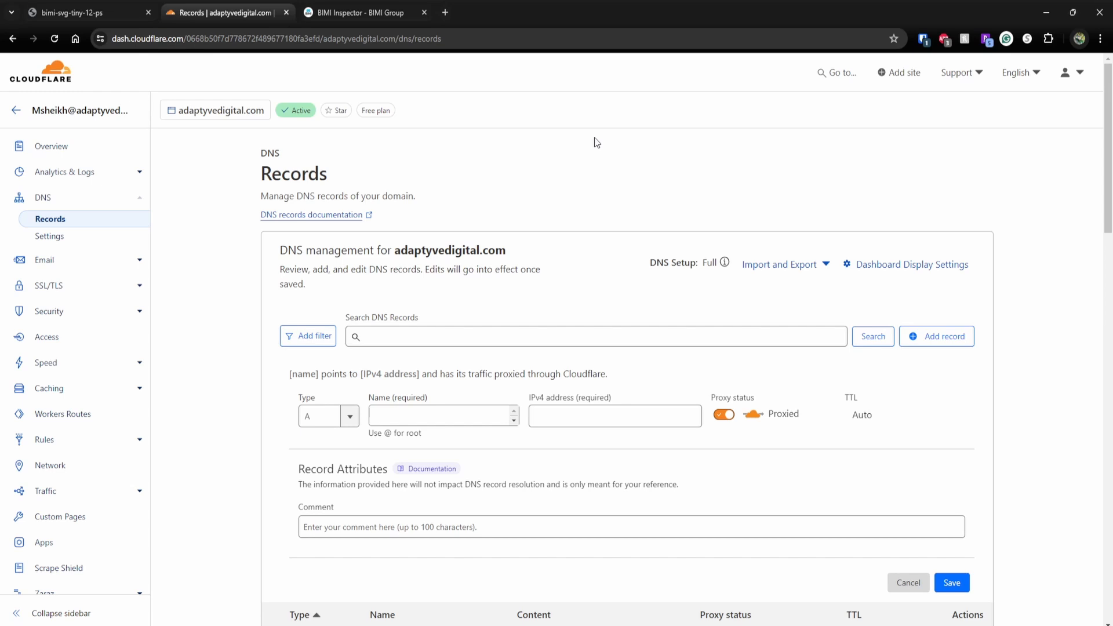
mouse_move(529, 231)
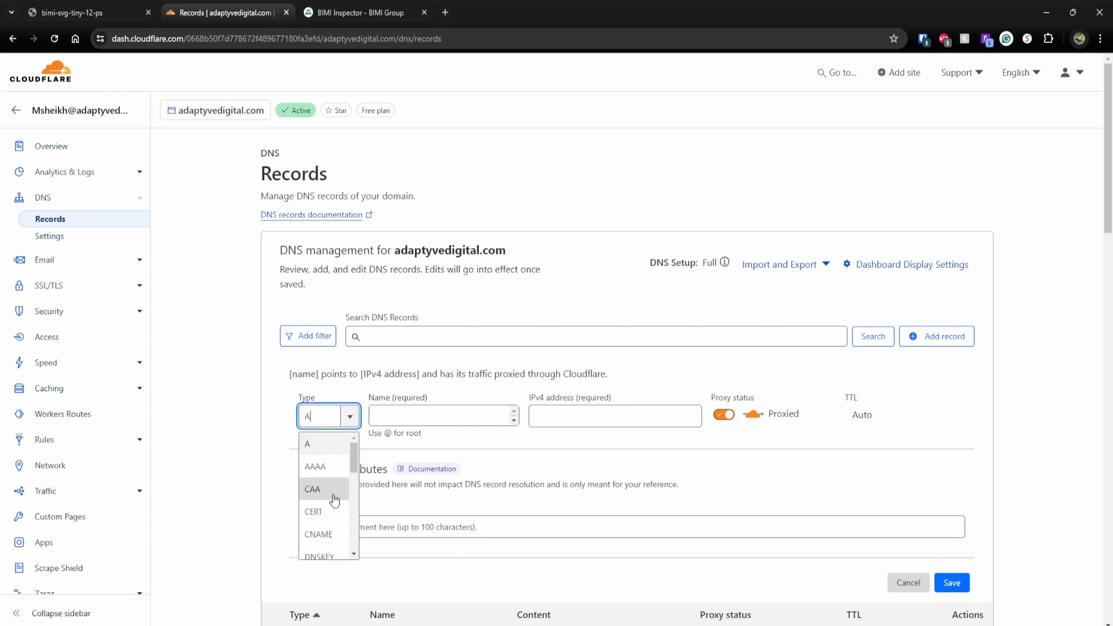
Make the new record a TXT record named default._bimi.
scroll(down, 3)
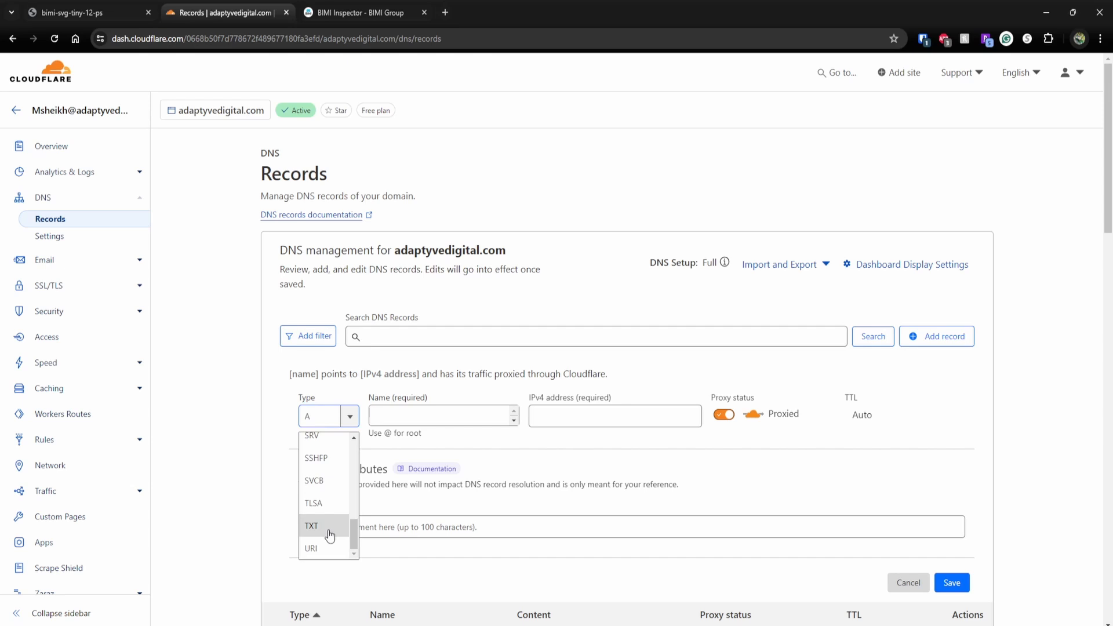
click(312, 526)
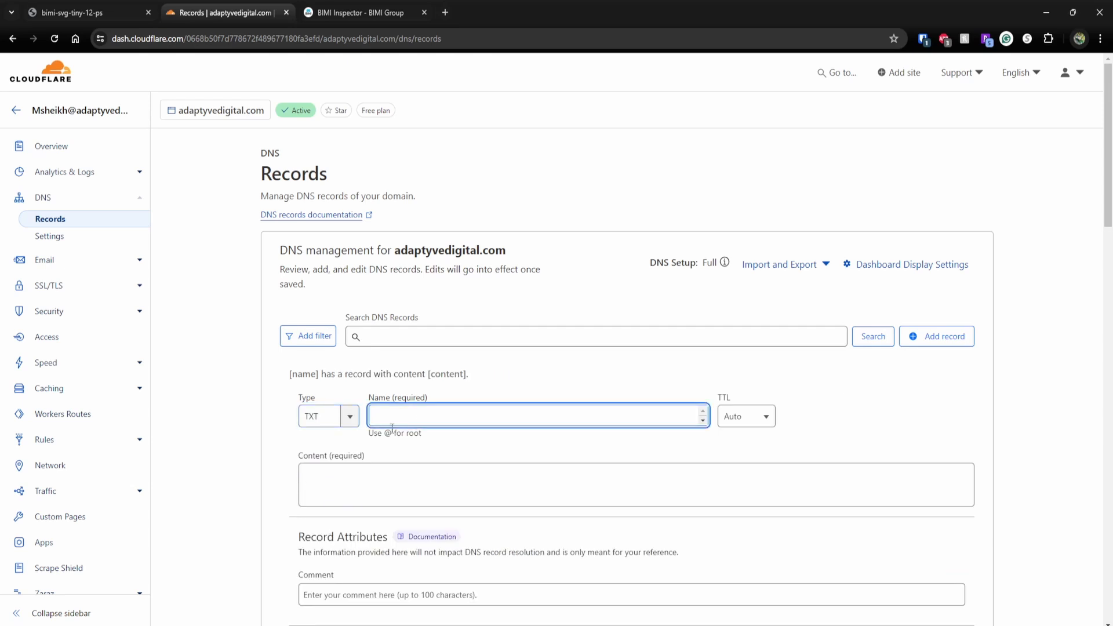
text(default)
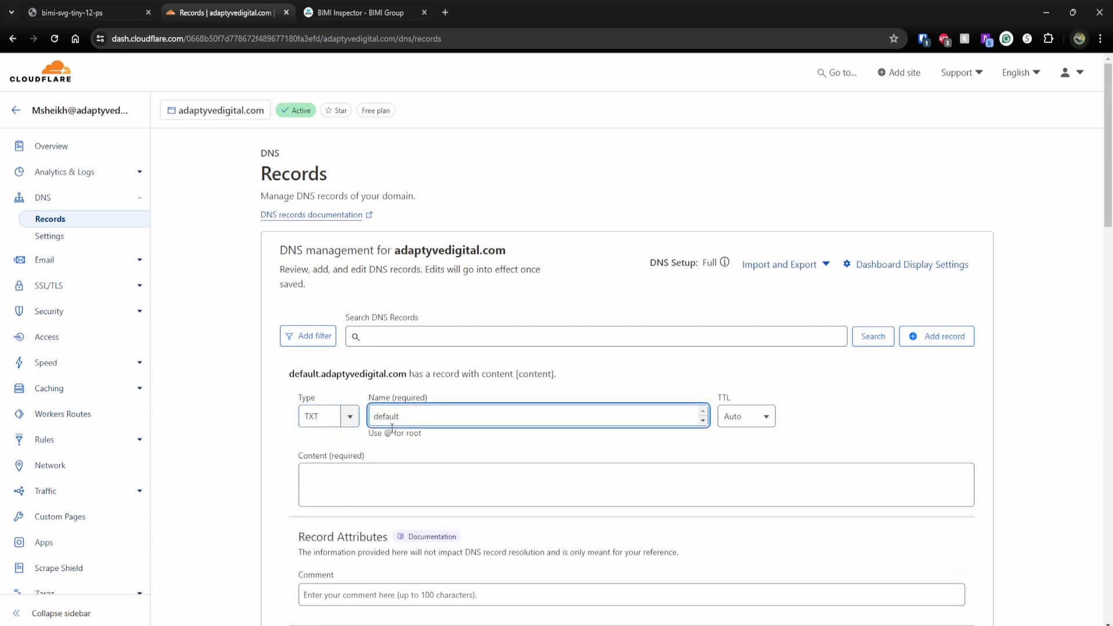
text(._bimi)
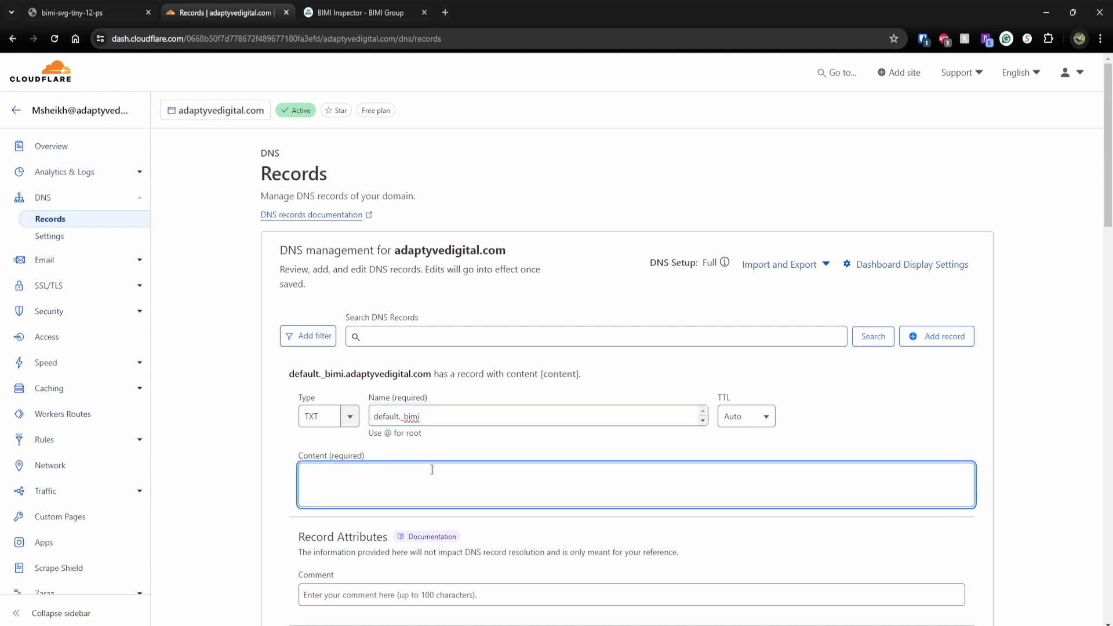
Set content 'v=BIMI1; l=' with the ad-bimi-svg.svg logo URL and comment BIMI.
text(v=)
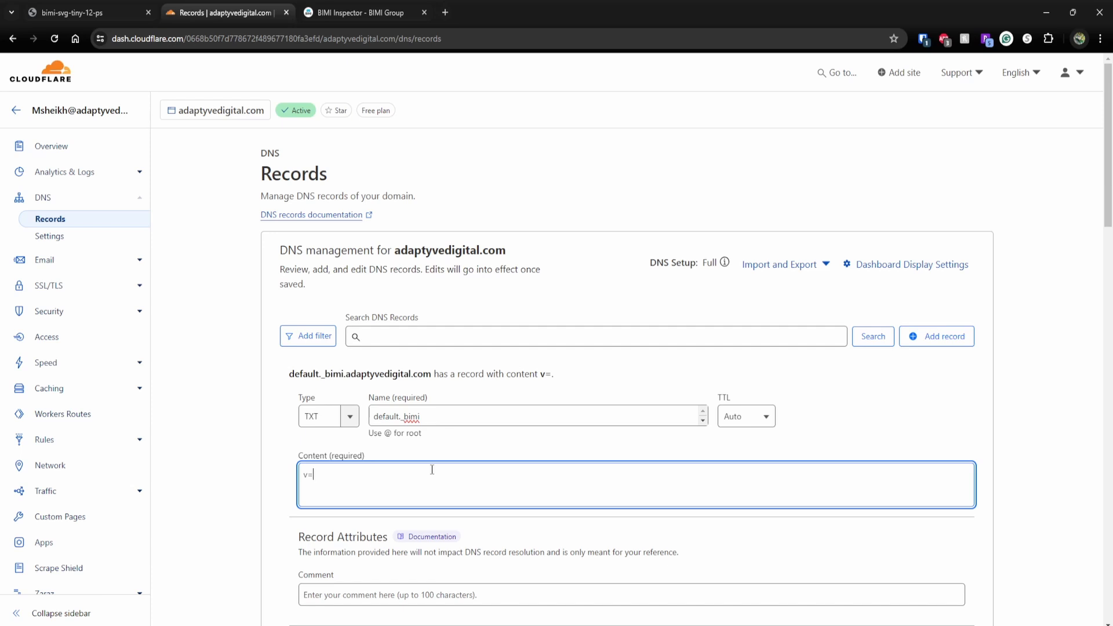
text(BIMI1; l)
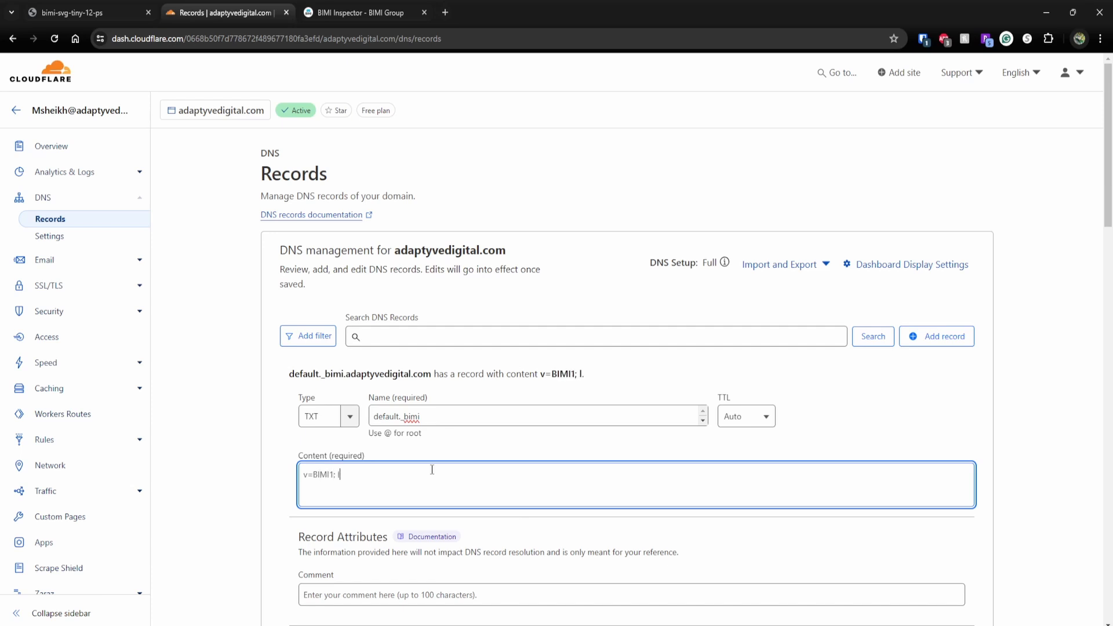
text(=)
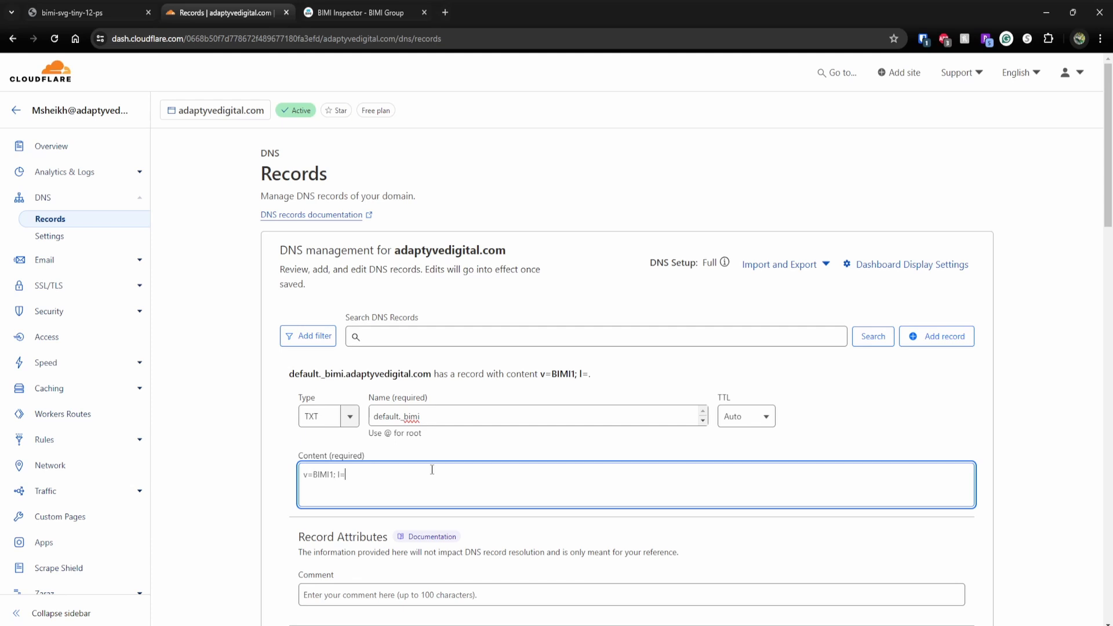
text(https://adaptyvedigital.com/wp-content/uploads/adaptyvedigital/ad-bimi-svg.svg)
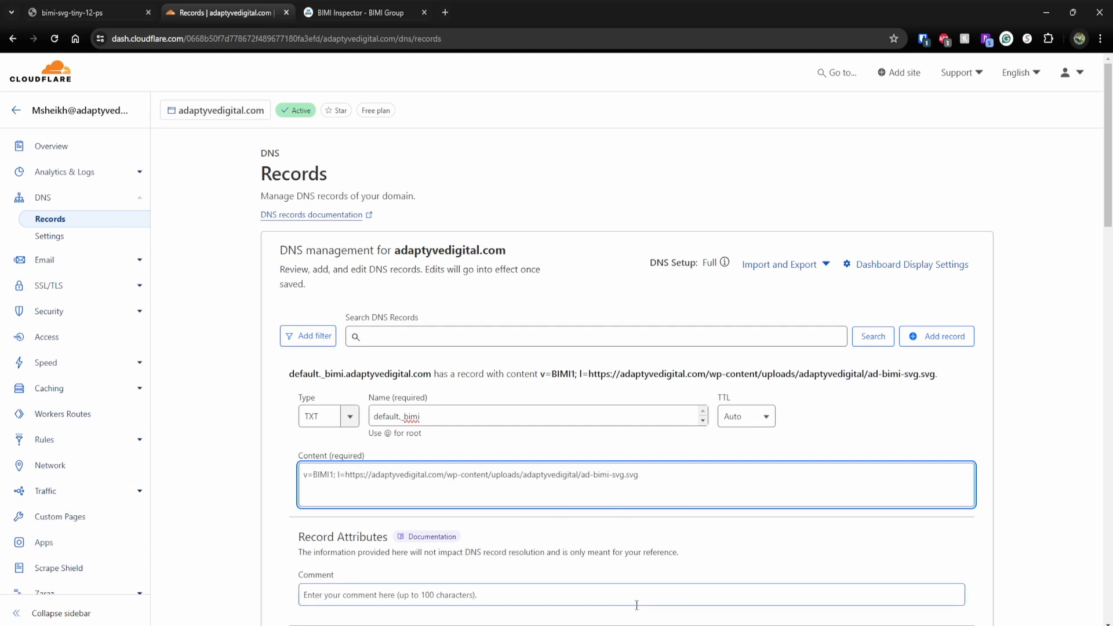
text(BIMI)
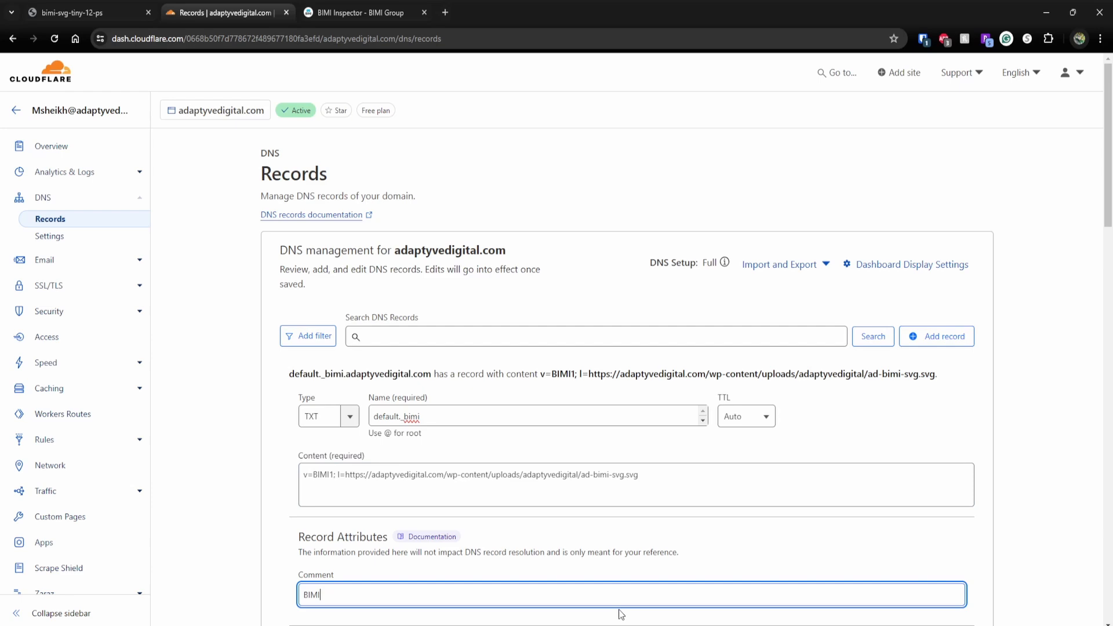
mouse_move(618, 534)
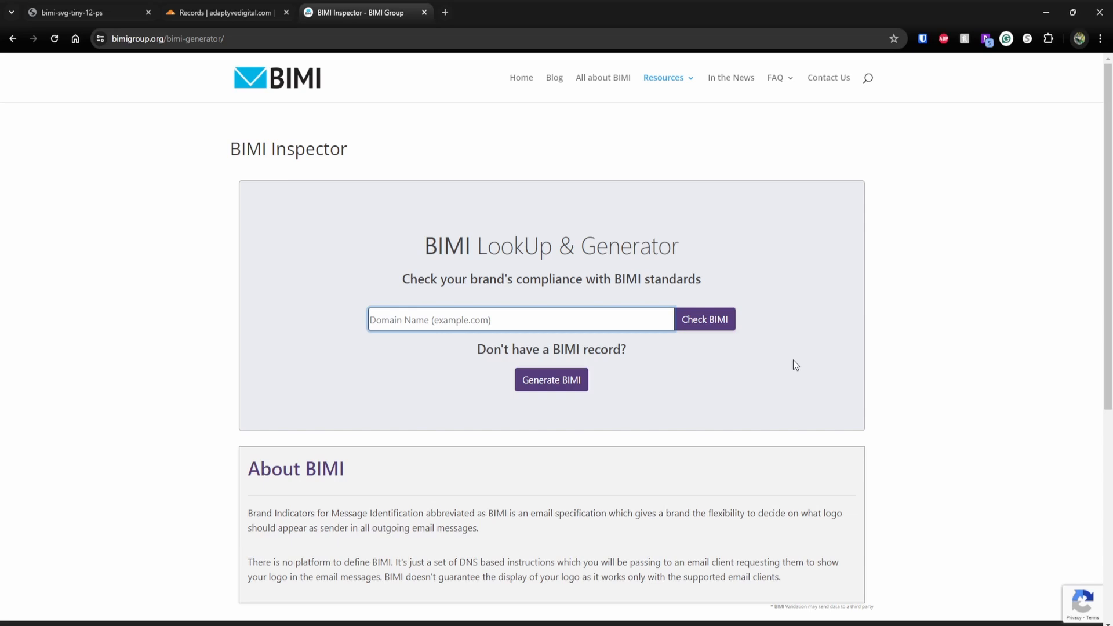
mouse_move(784, 387)
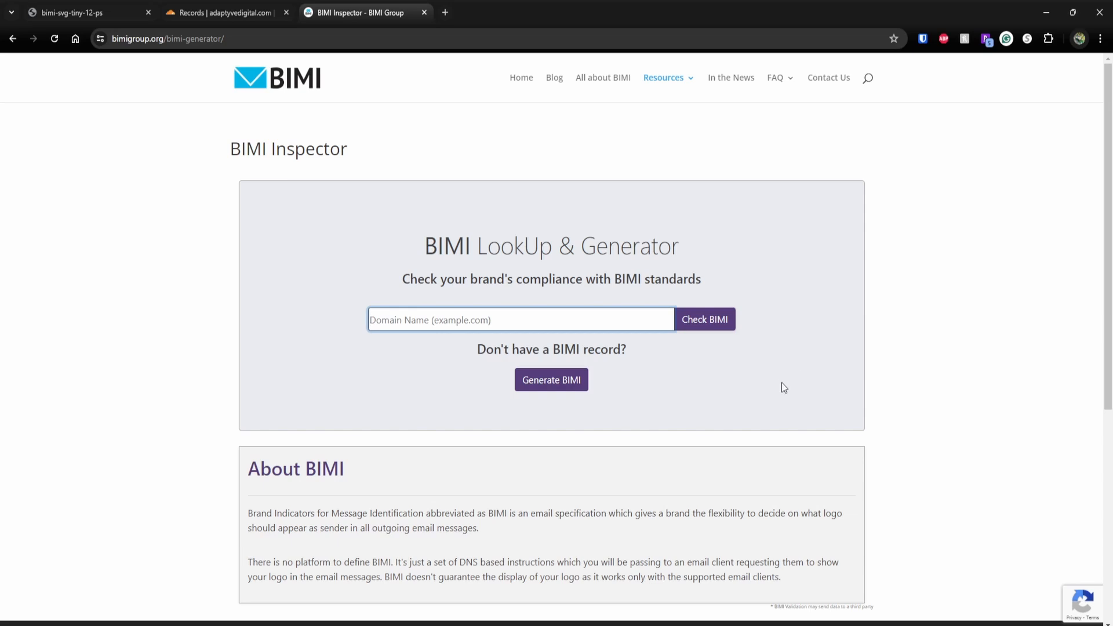
mouse_move(288, 172)
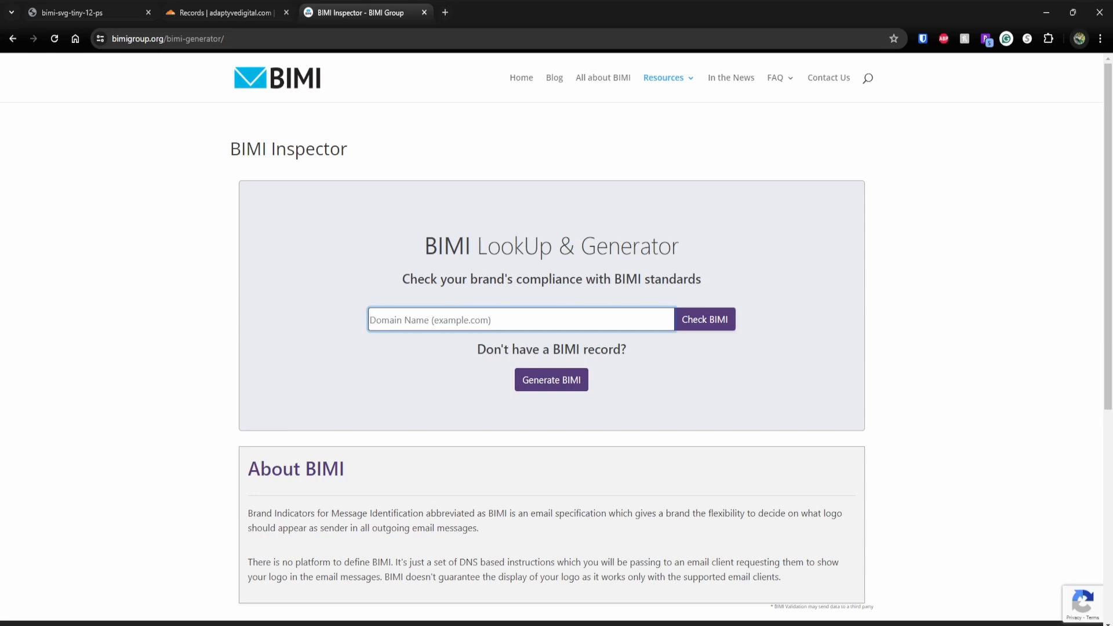
Run the BIMI check for adaptyvedigital.com in BIMI Inspector.
text(adaptyvedigital)
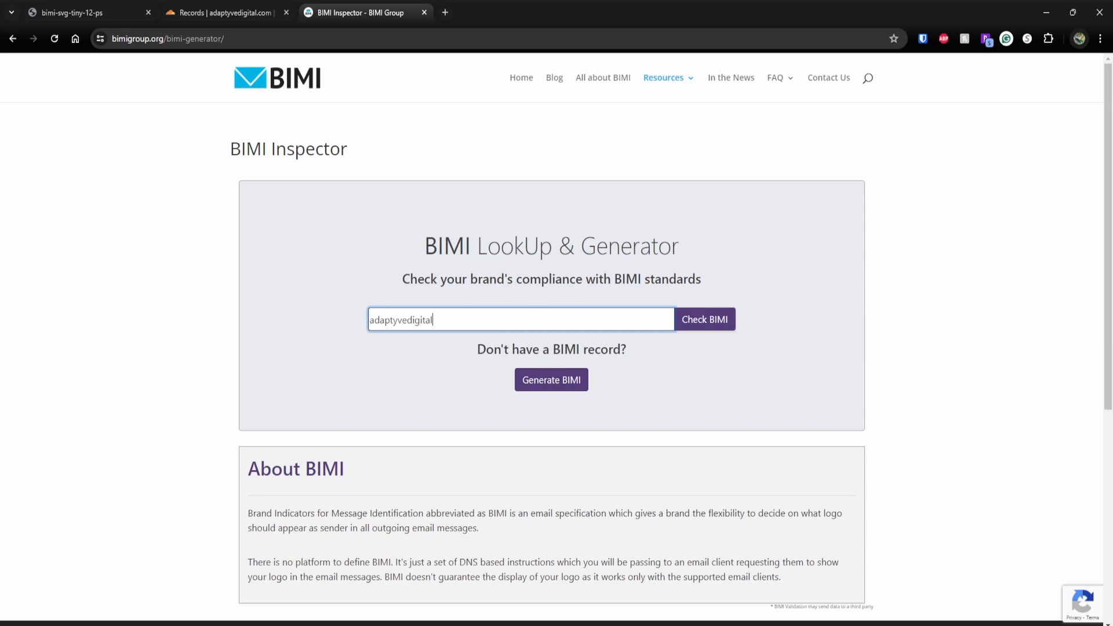
text(.com)
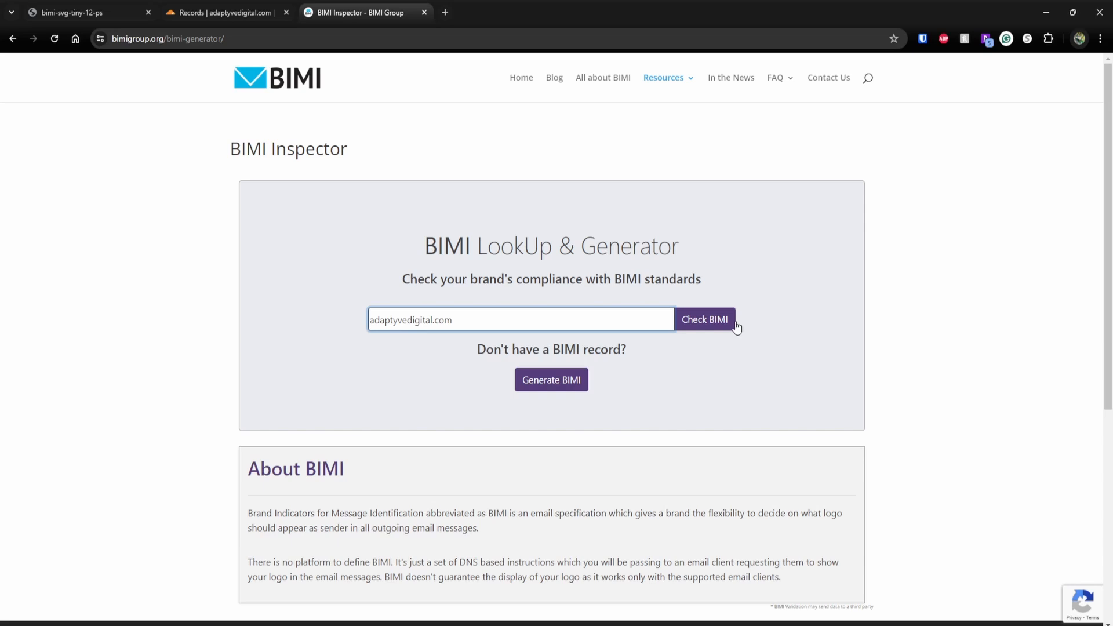
click(704, 319)
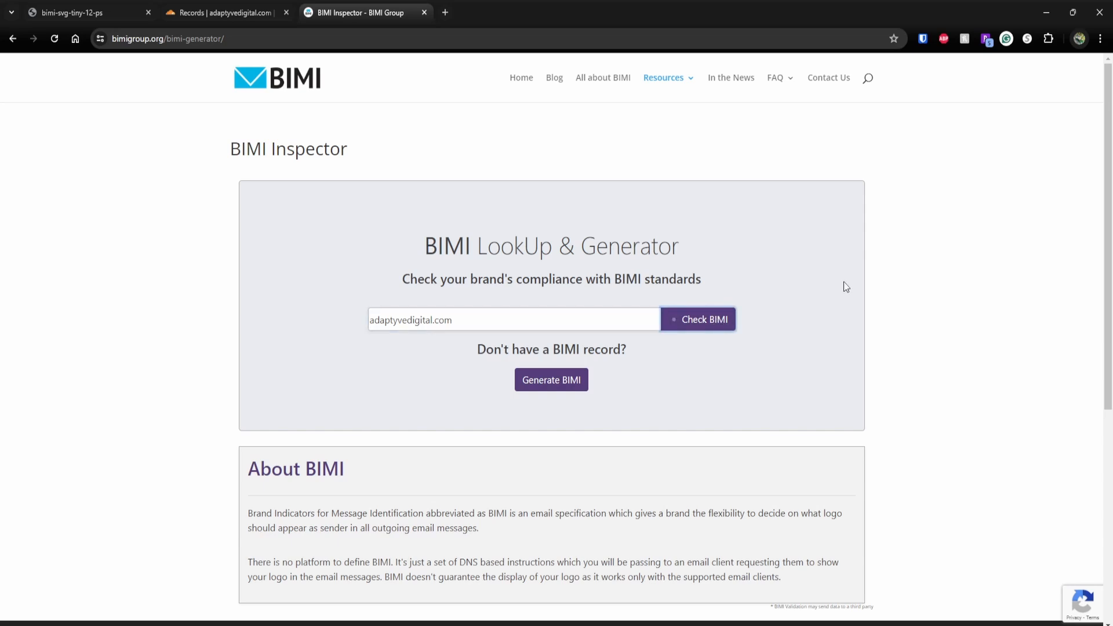
click(698, 319)
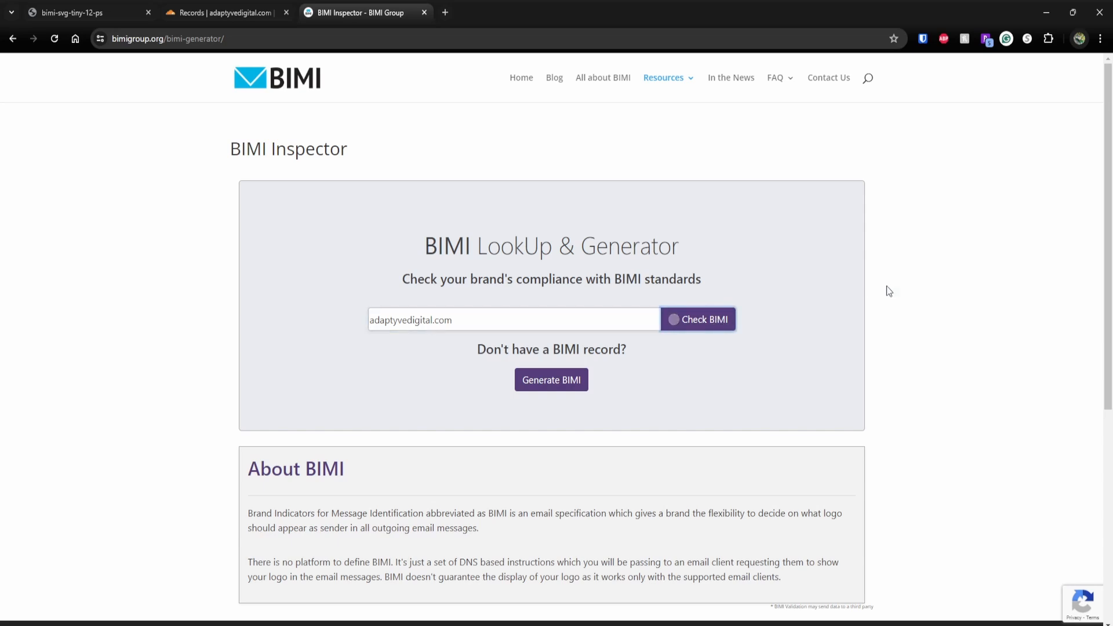
click(703, 319)
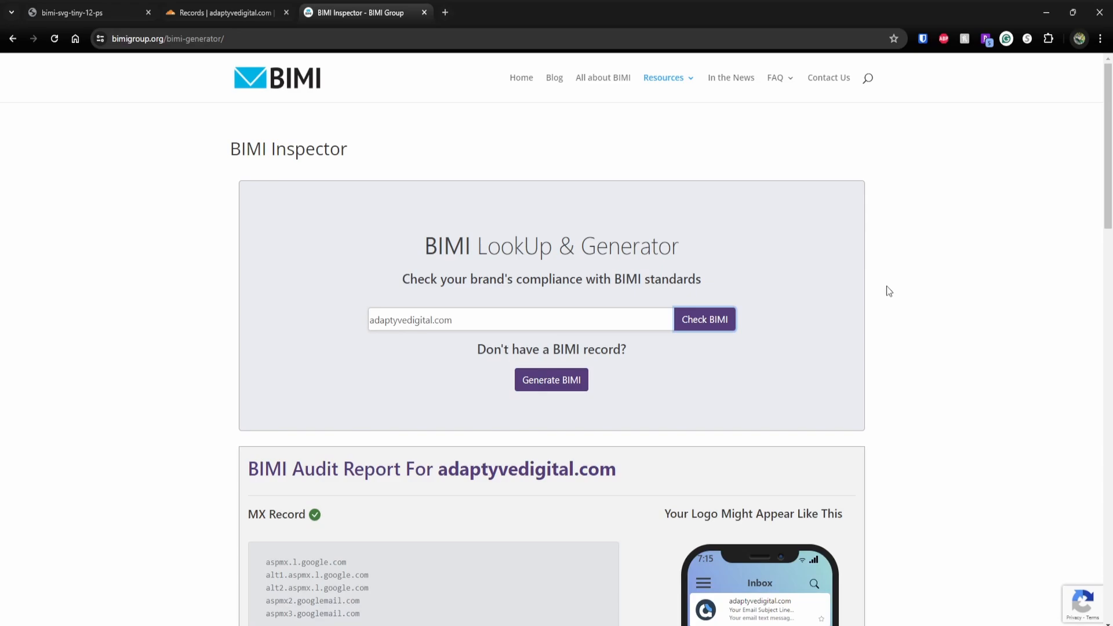
Review the BIMI Record and SVG Image results confirming compliance.
scroll(down, 3)
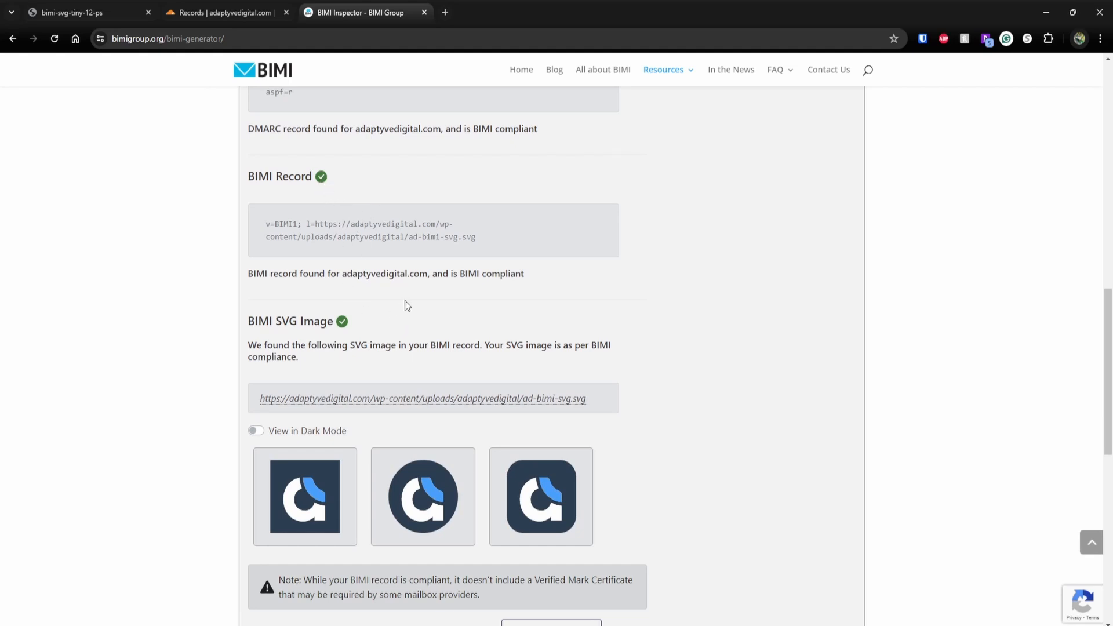
drag(267, 224, 477, 236)
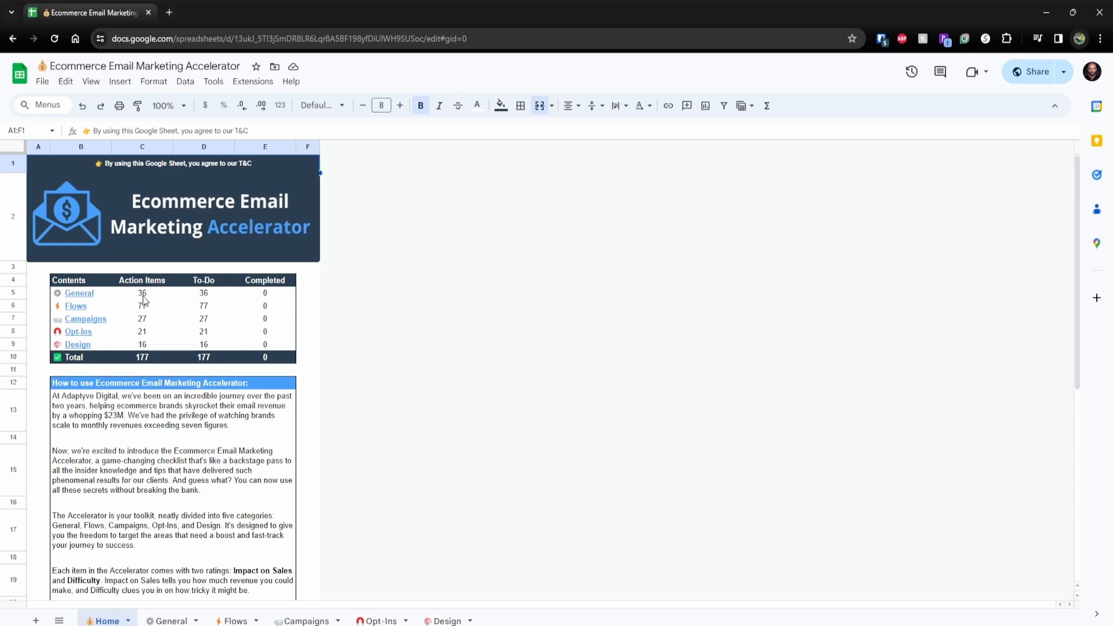
mouse_move(131, 329)
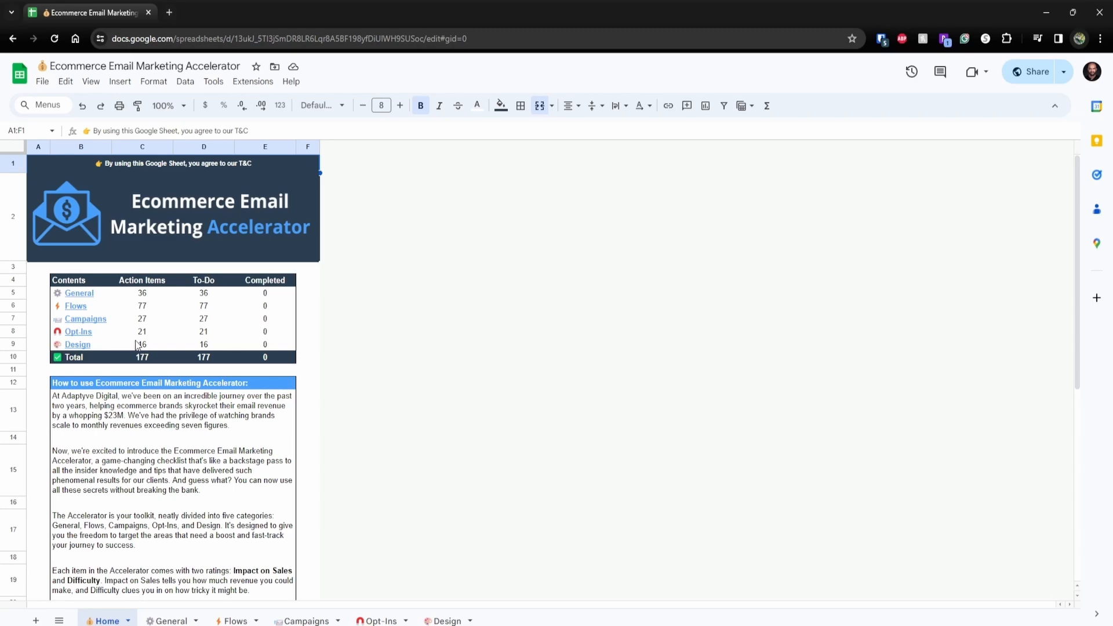
mouse_move(125, 365)
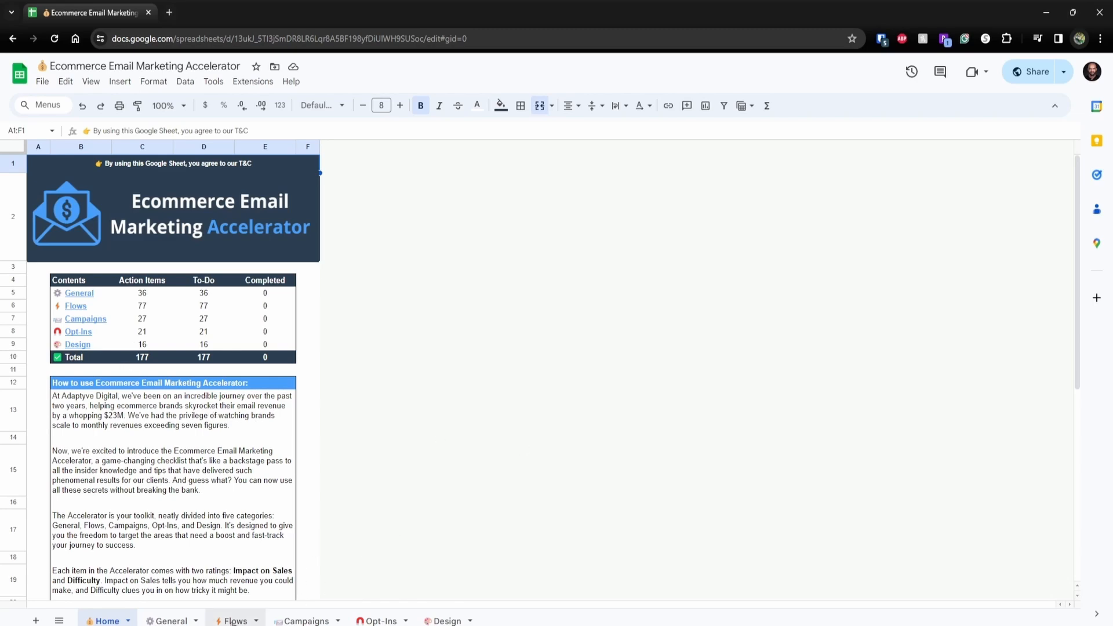
click(172, 620)
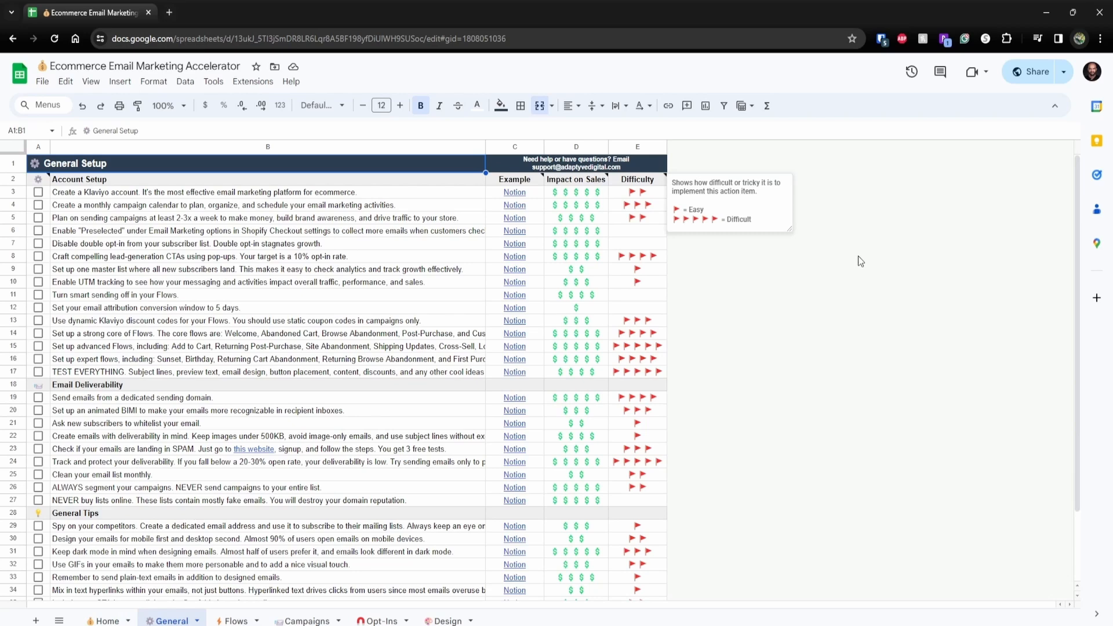
mouse_move(650, 200)
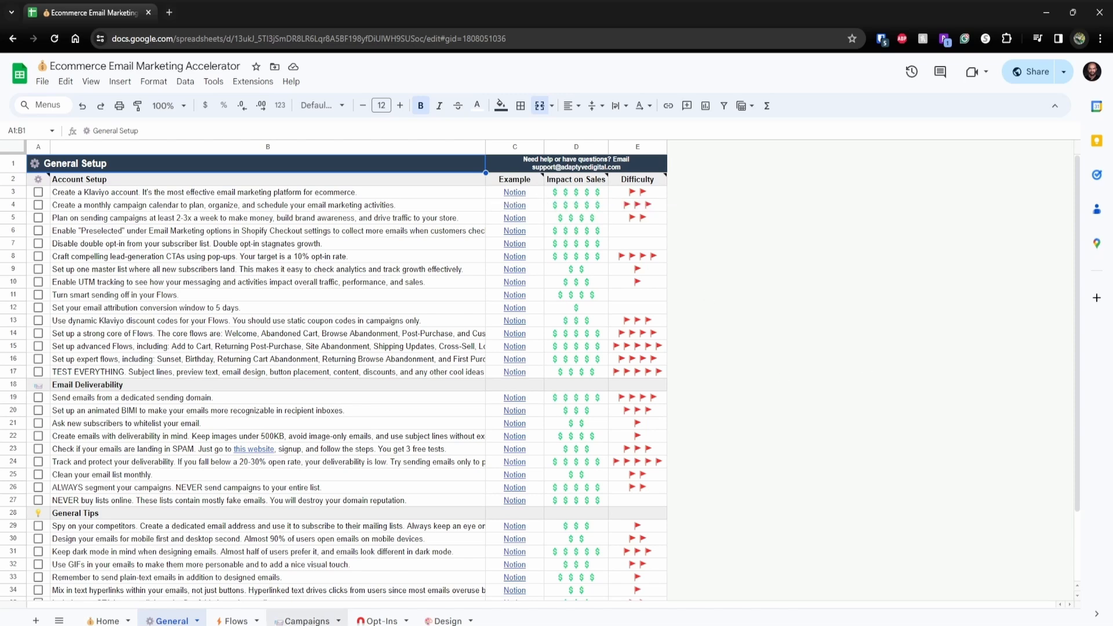
click(236, 620)
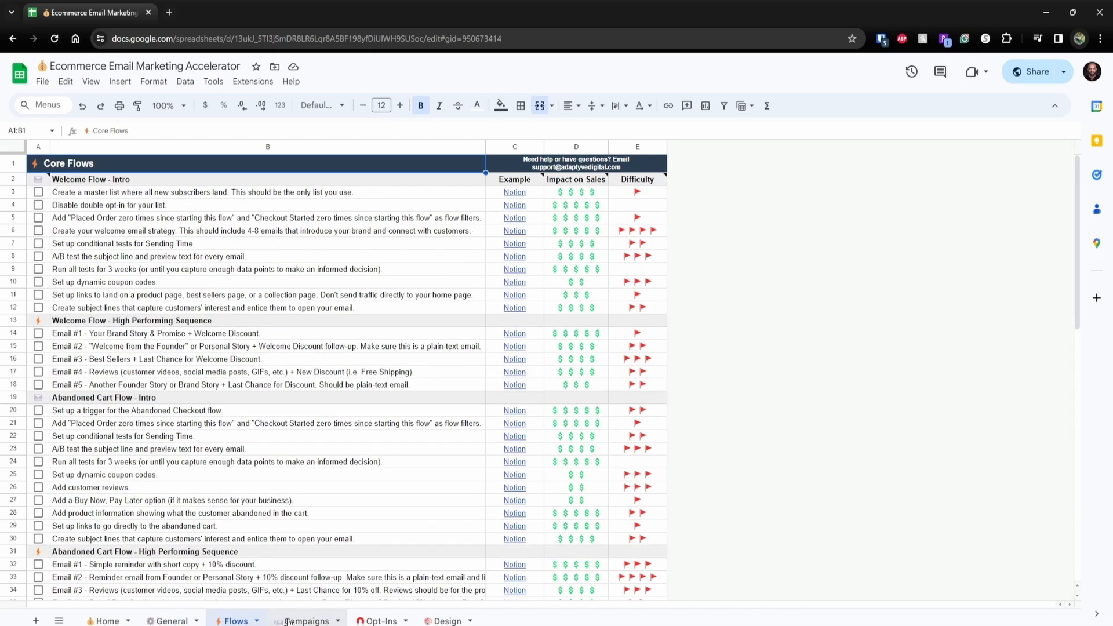
click(306, 620)
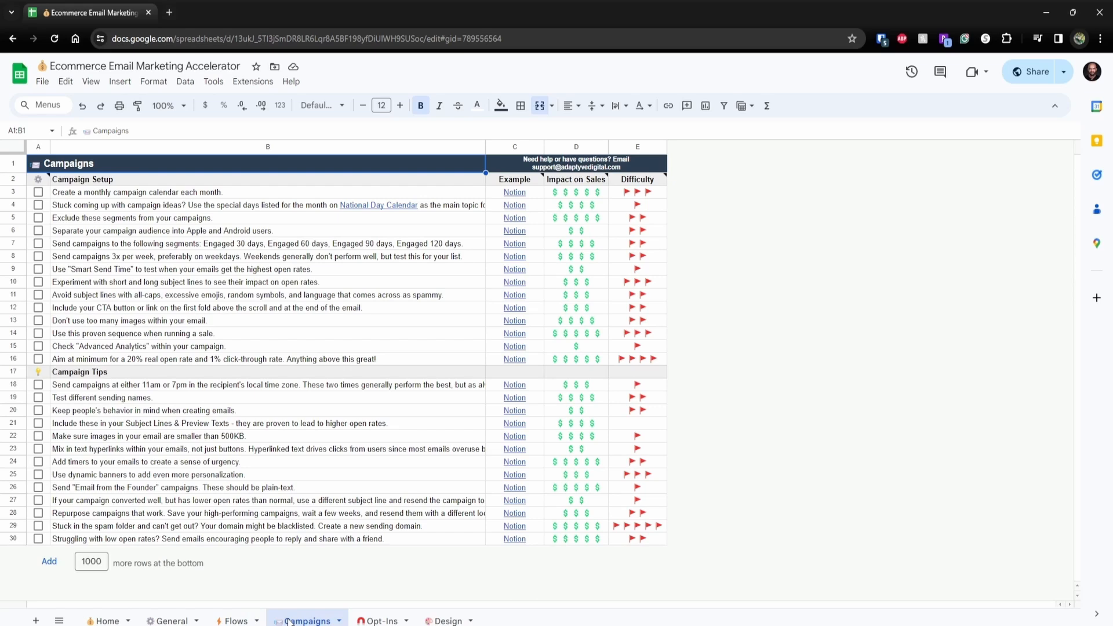
click(107, 620)
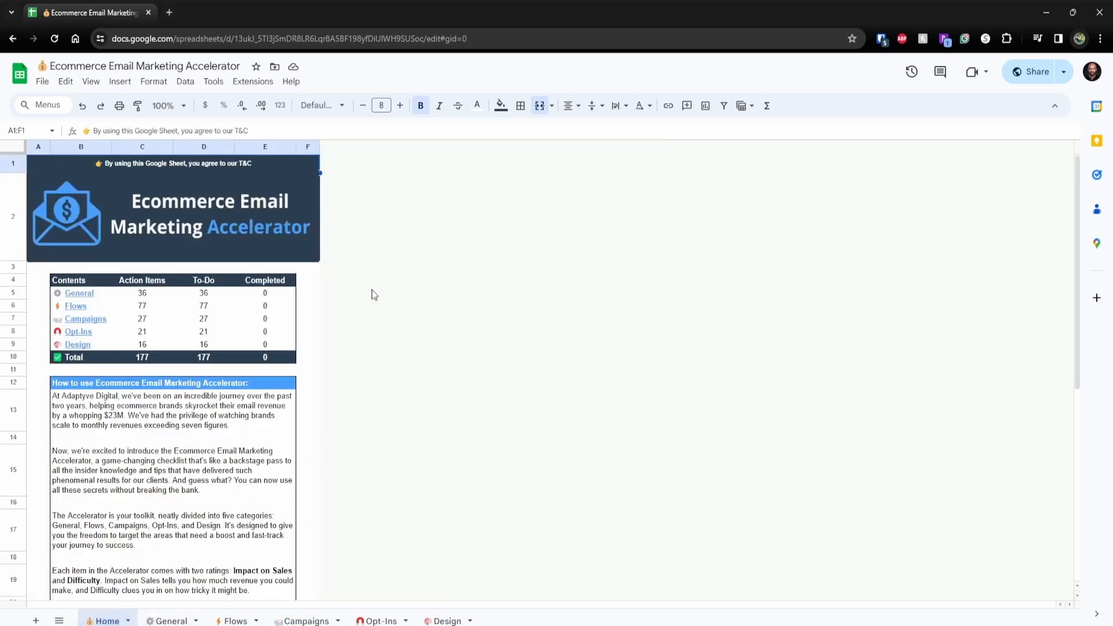
mouse_move(526, 343)
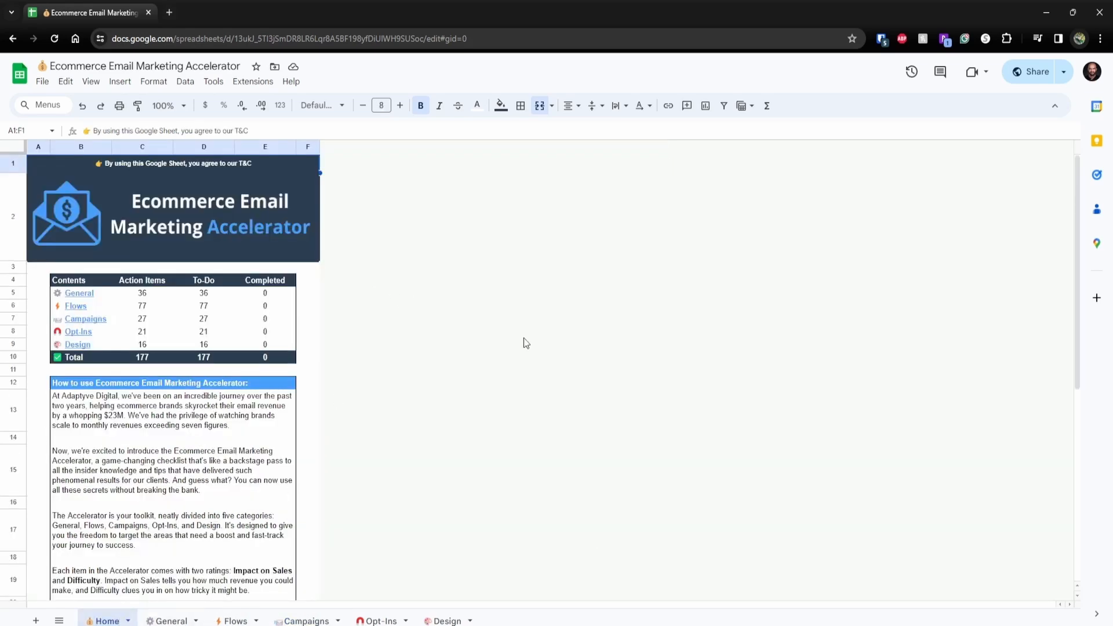